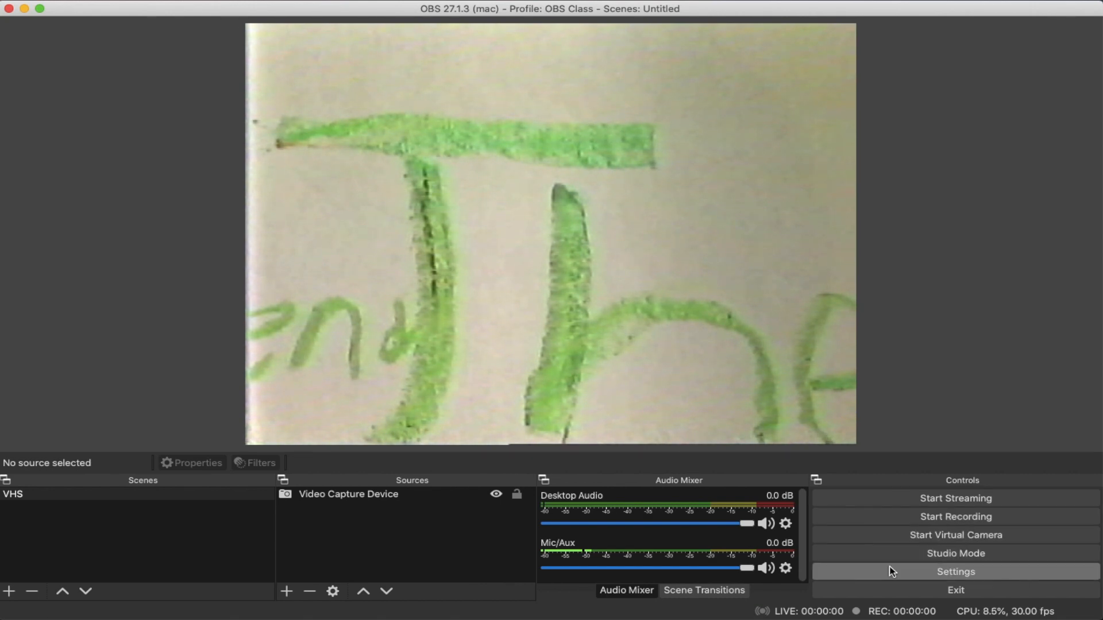
Step: Show the Audio settings page, where USB2.0 MIC is the Mic/Auxiliary device
{"action": "left_click", "coordinate": [955, 573]}
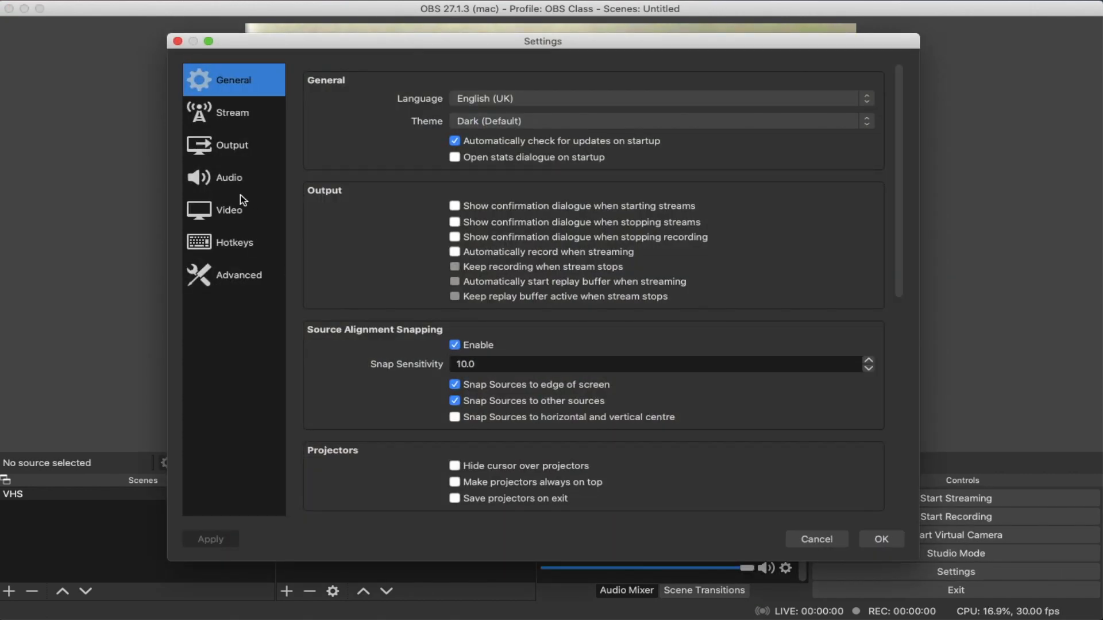
{"action": "left_click", "coordinate": [227, 177]}
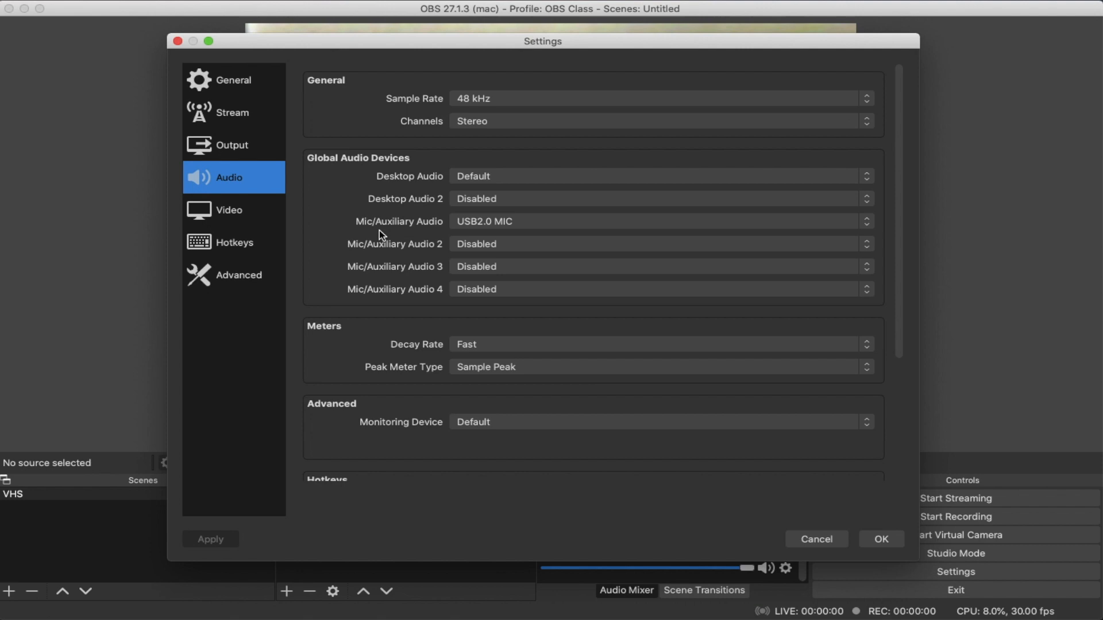
{"action": "mouse_move", "coordinate": [387, 292]}
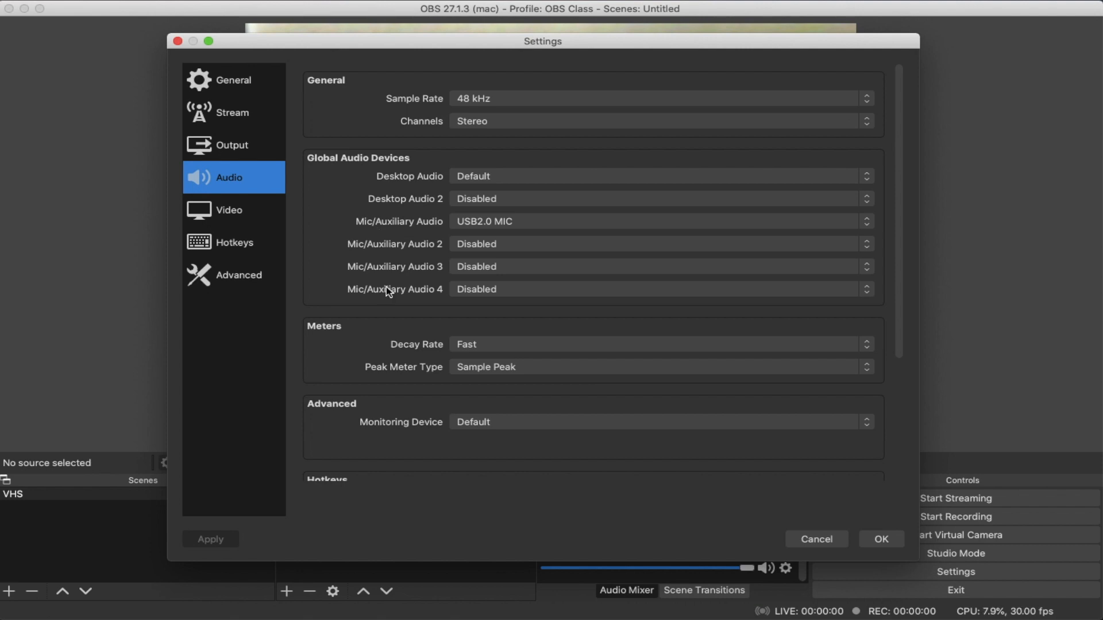
{"action": "mouse_move", "coordinate": [356, 412]}
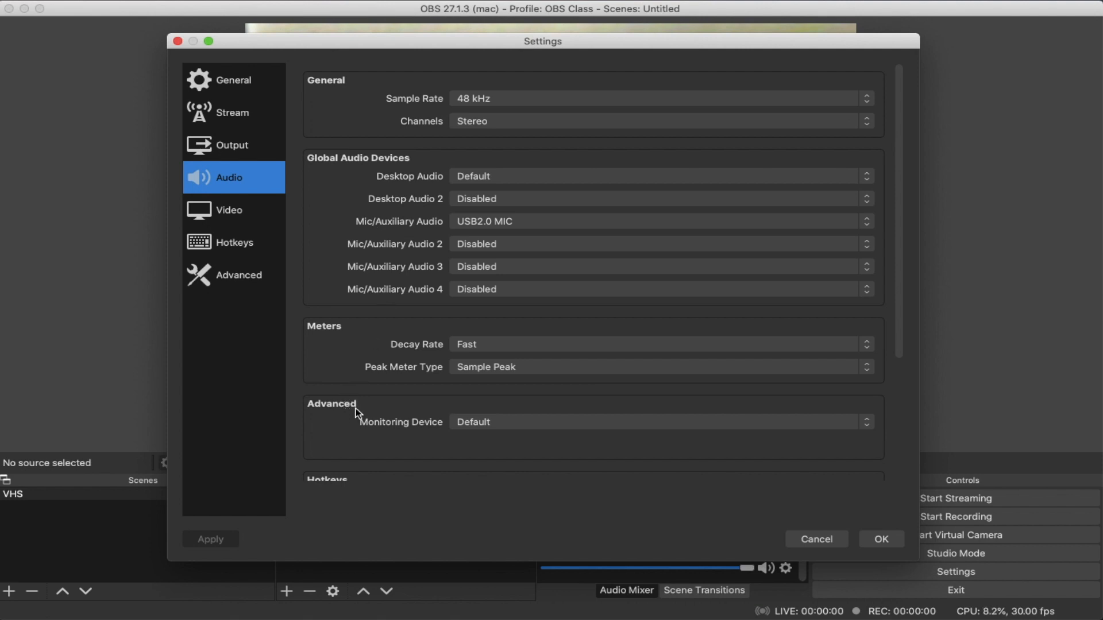
{"action": "mouse_move", "coordinate": [399, 441]}
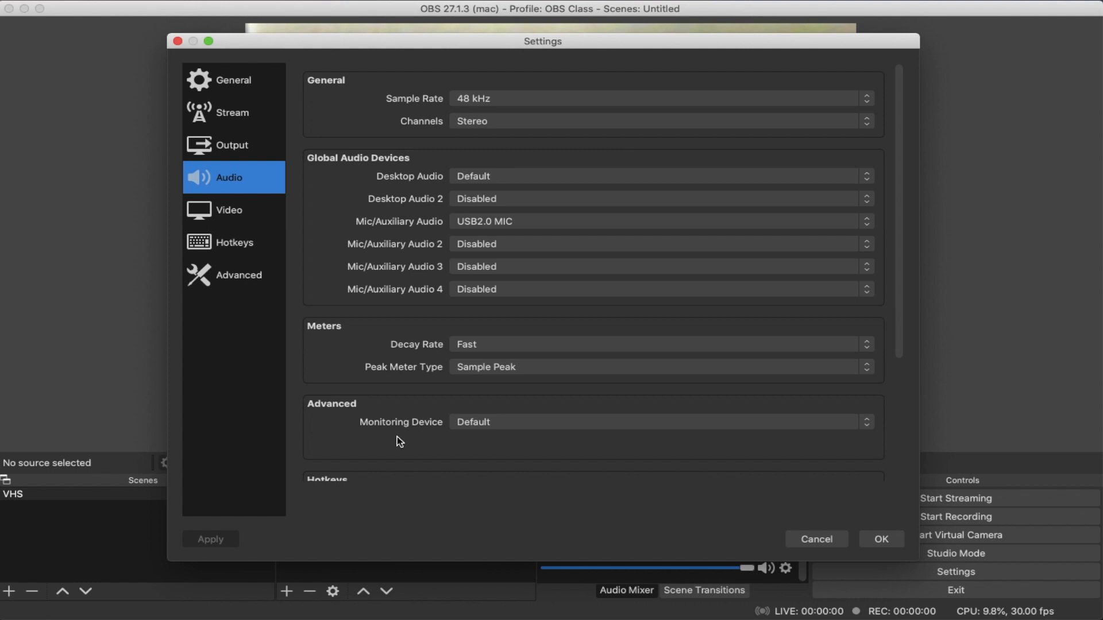
Step: Leave the monitoring device on Default and confirm the settings with OK
{"action": "left_click", "coordinate": [657, 422]}
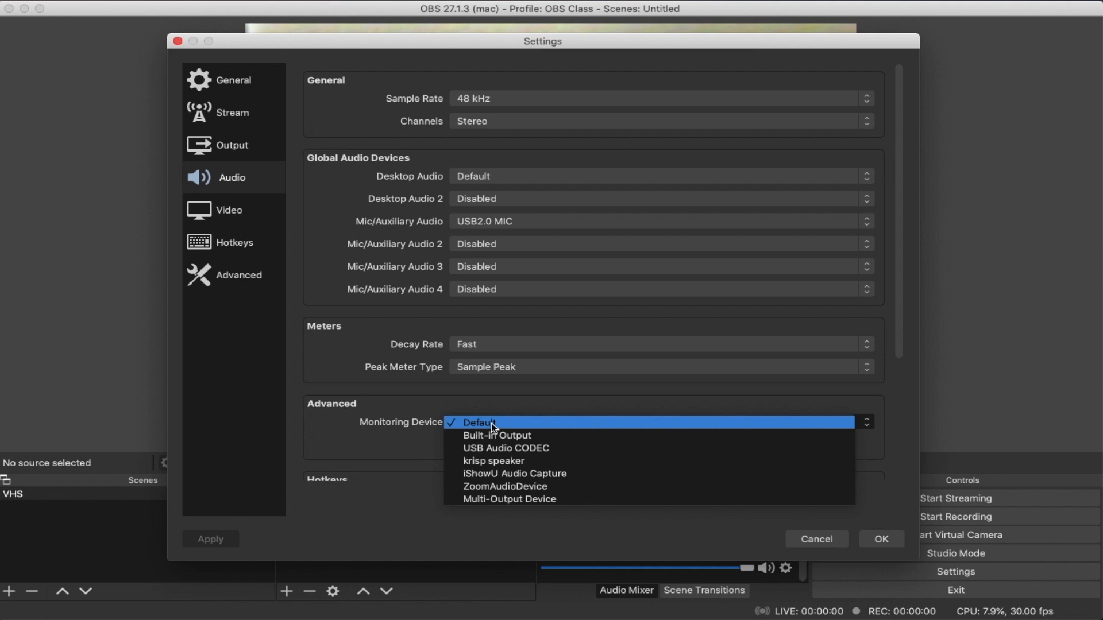
{"action": "left_click", "coordinate": [478, 421]}
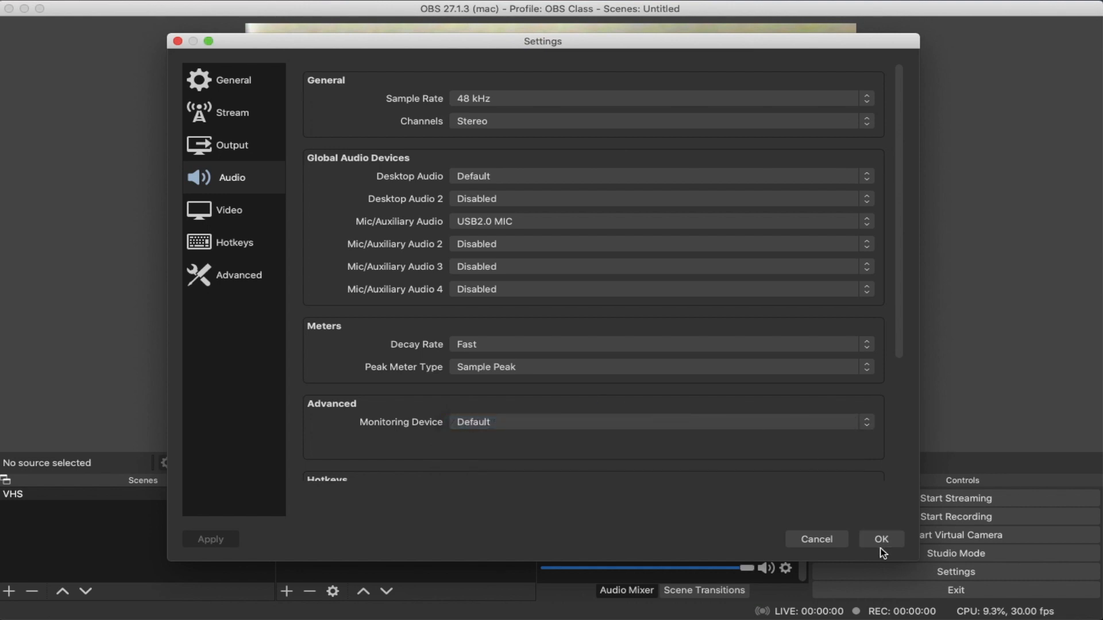
{"action": "left_click", "coordinate": [882, 539]}
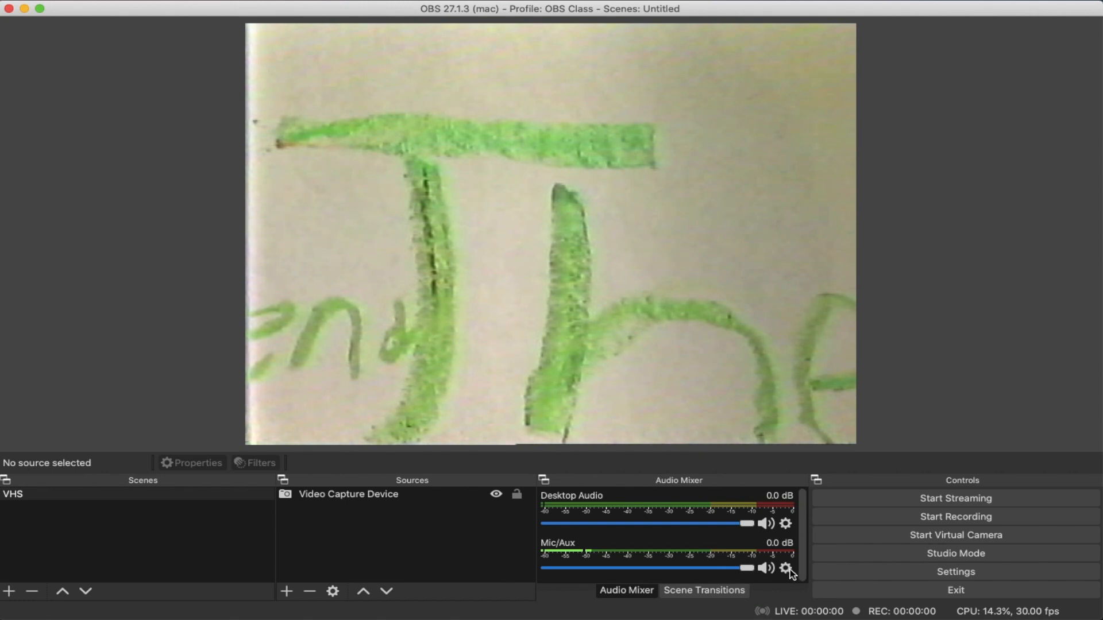
Step: Reach Advanced Audio Properties from the Mic/Aux gear menu in the Audio Mixer
{"action": "left_click", "coordinate": [785, 569]}
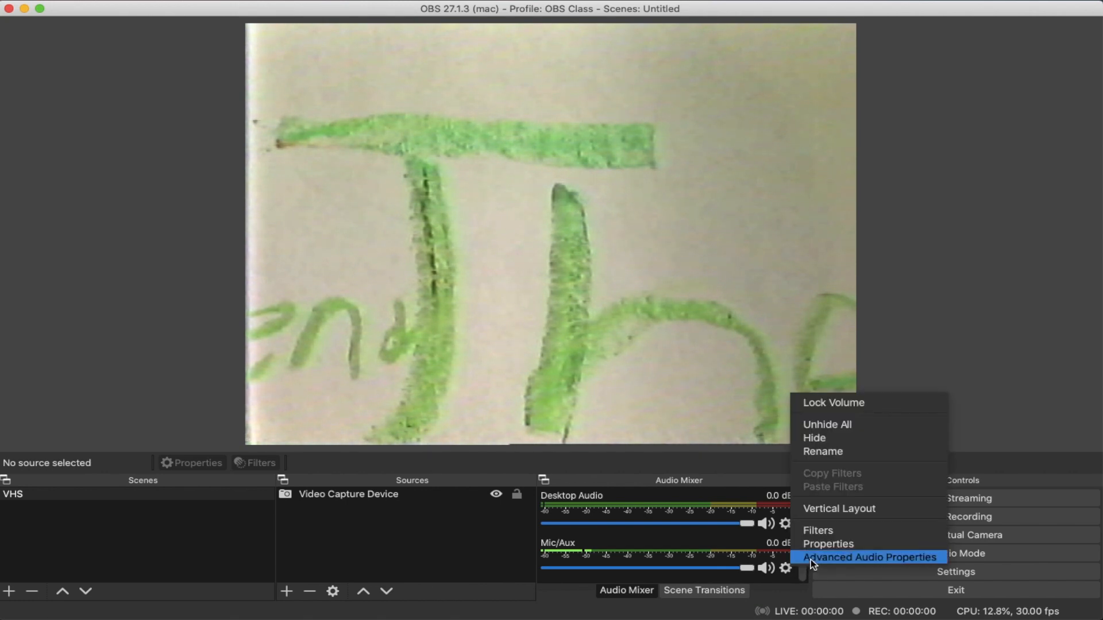
{"action": "left_click", "coordinate": [869, 557]}
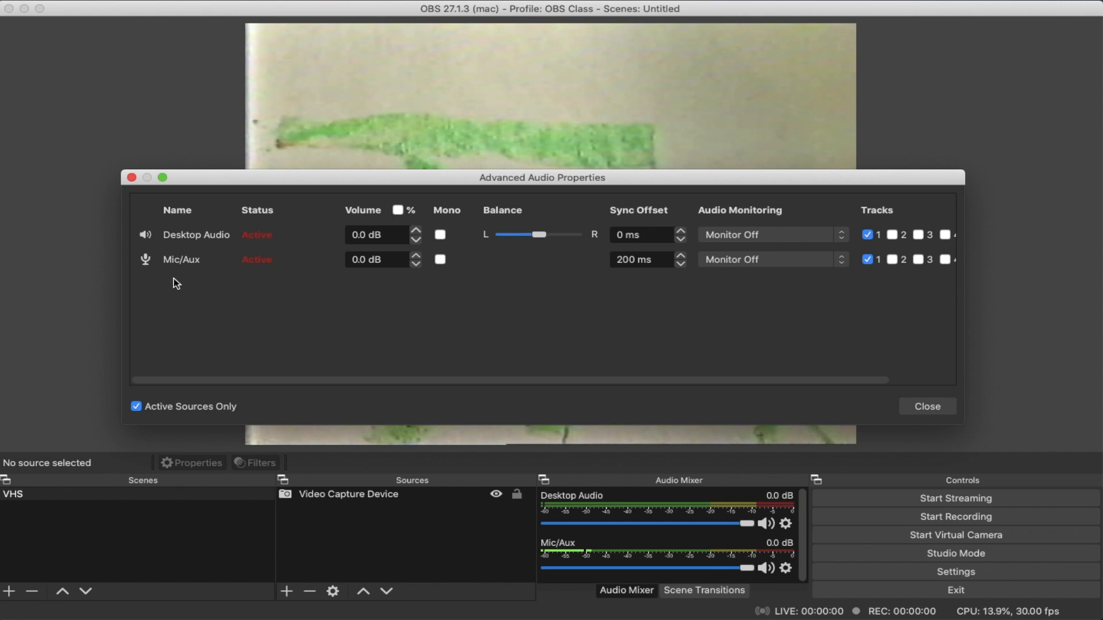
{"action": "mouse_move", "coordinate": [765, 259]}
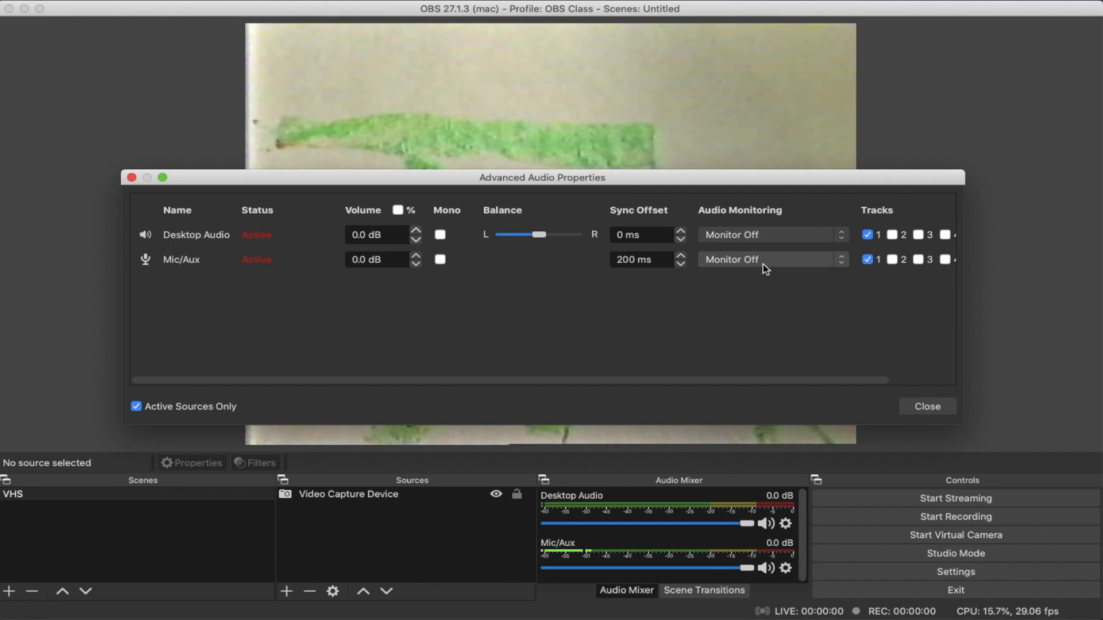
{"action": "mouse_move", "coordinate": [756, 271]}
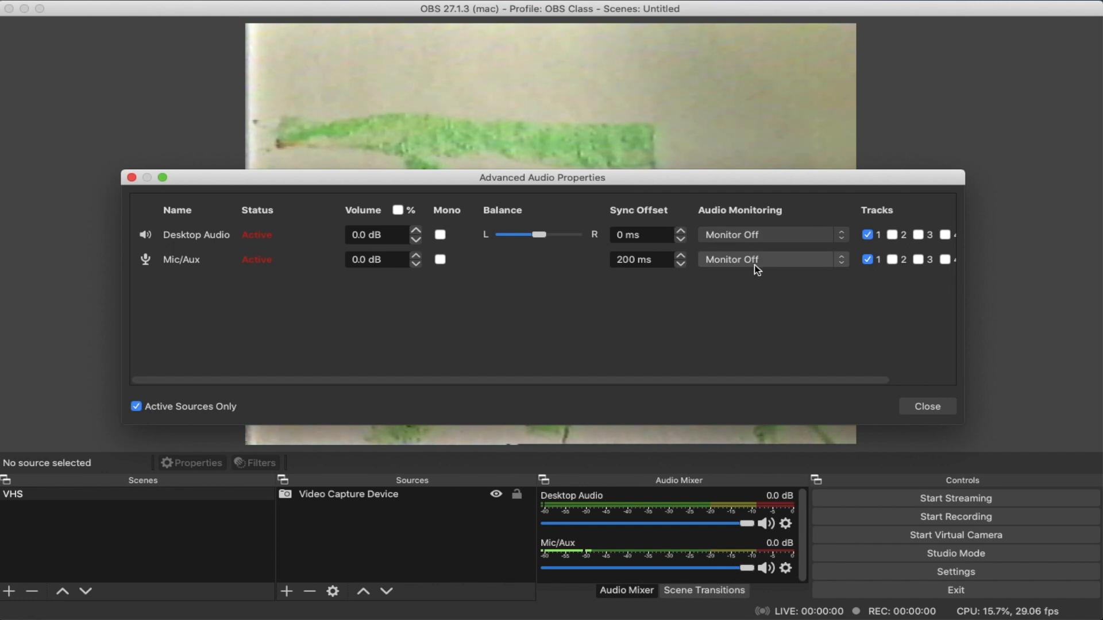
Step: Set Mic/Aux audio monitoring to Monitor Only (mute output) and close the window
{"action": "left_click", "coordinate": [766, 260]}
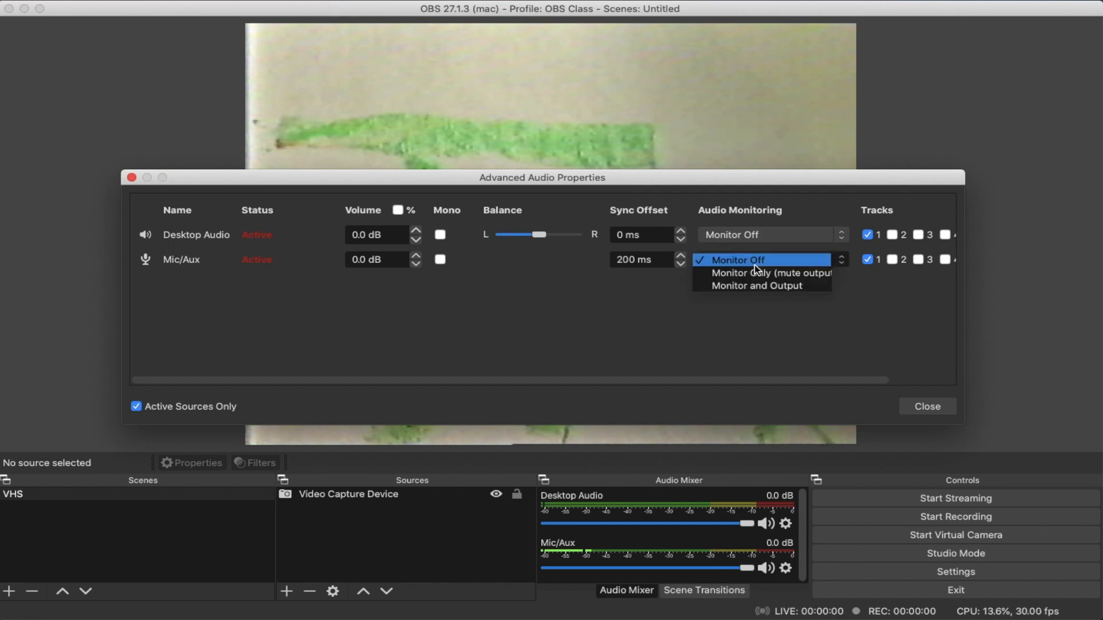
{"action": "left_click", "coordinate": [770, 273]}
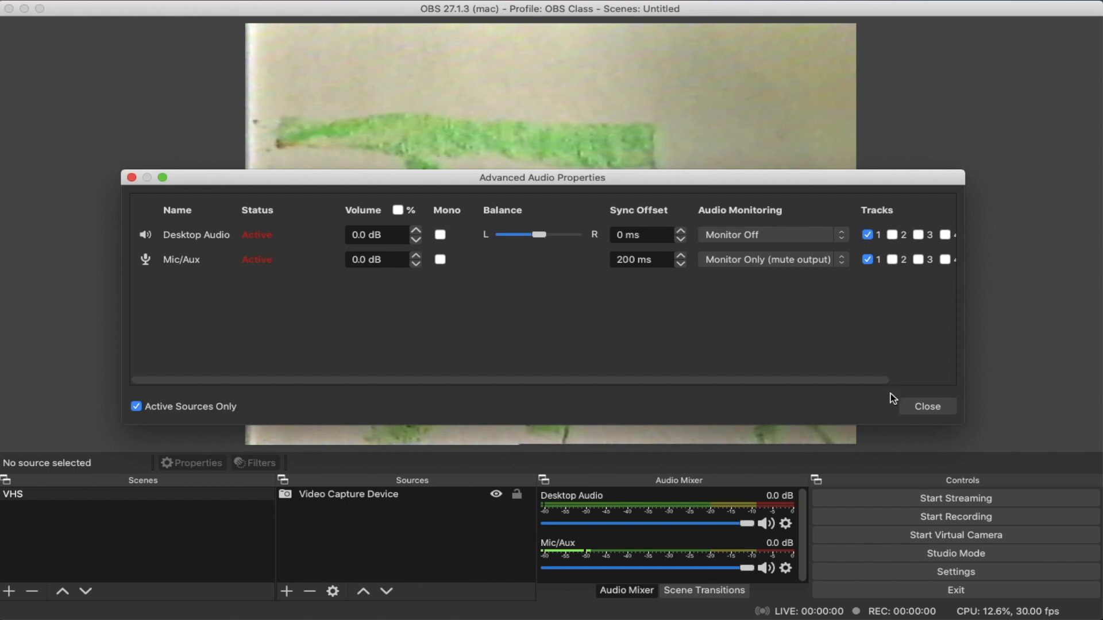
{"action": "left_click", "coordinate": [926, 405]}
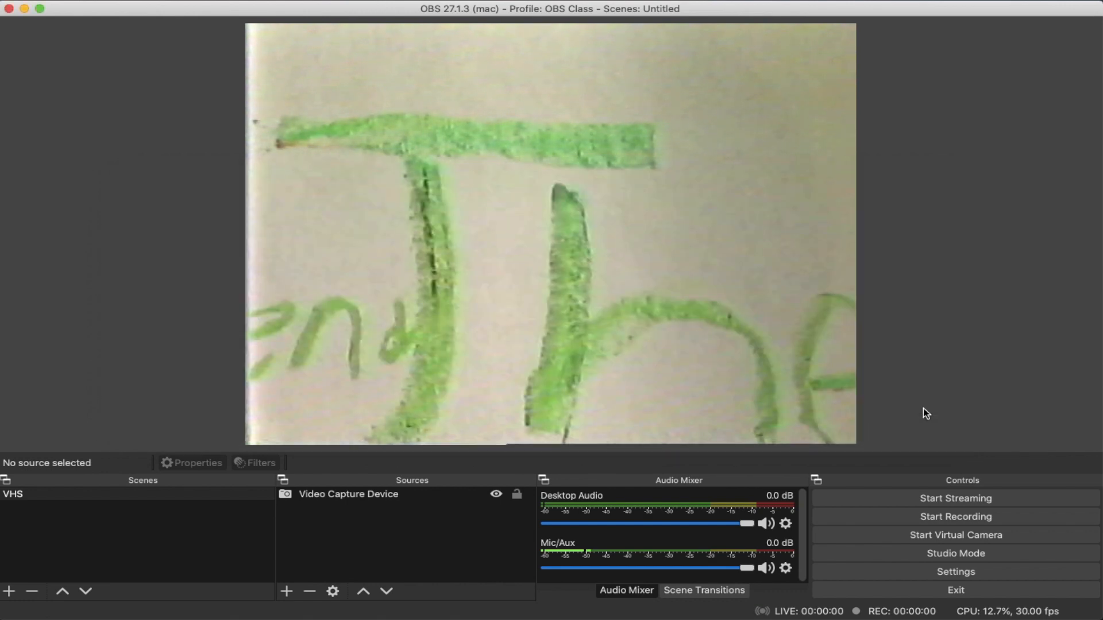